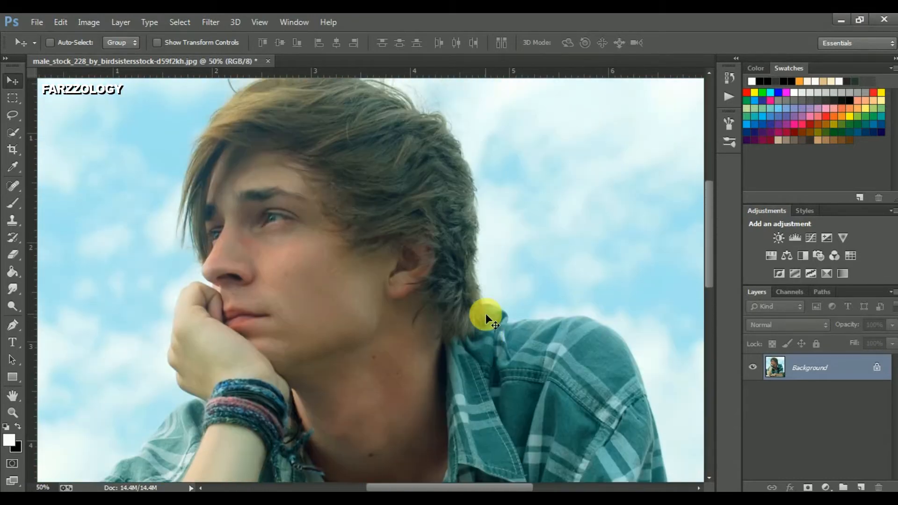
- Scroll through the portrait to look over its yellow-green colour cast
{"action": "scroll", "scroll_direction": "down", "scroll_amount": 3}
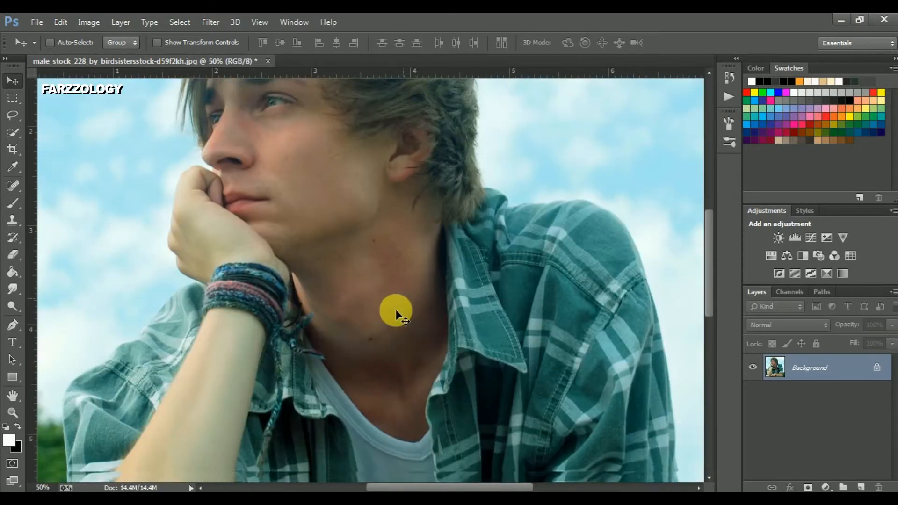
{"action": "scroll", "scroll_direction": "down", "scroll_amount": 3}
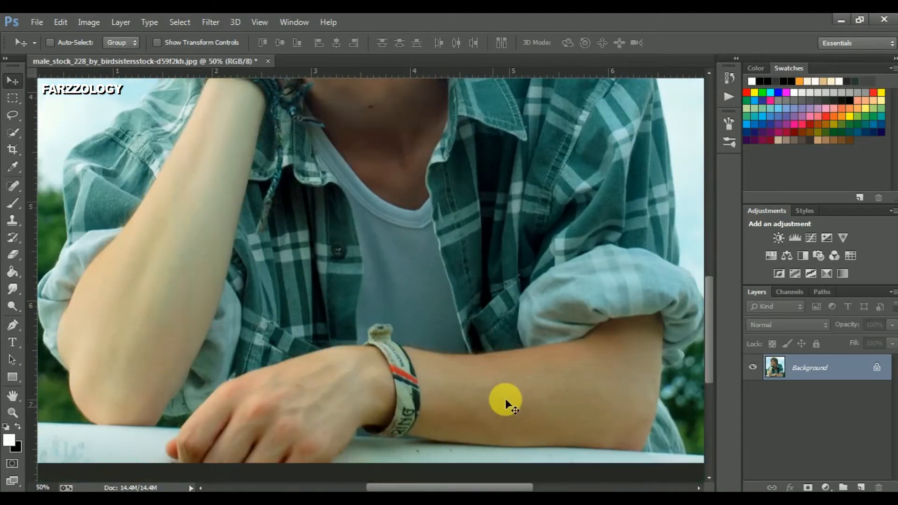
{"action": "mouse_move", "coordinate": [515, 391]}
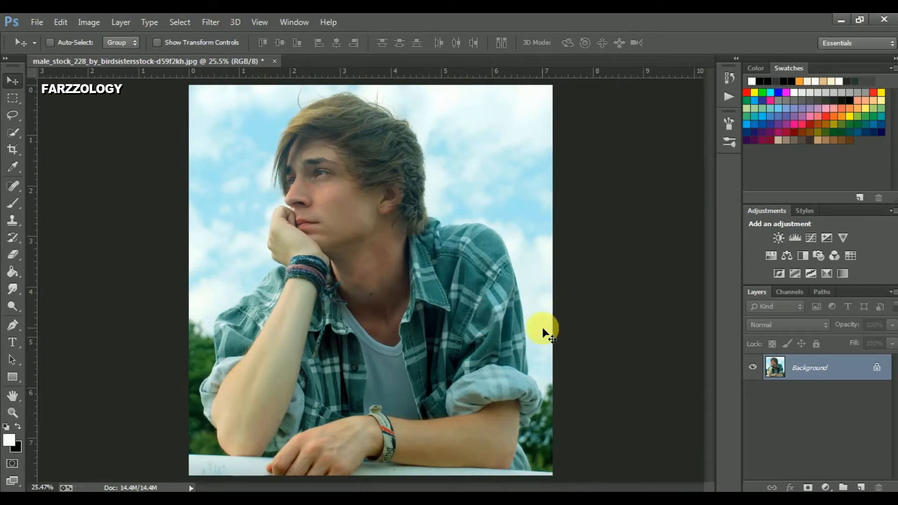
{"action": "mouse_move", "coordinate": [721, 364]}
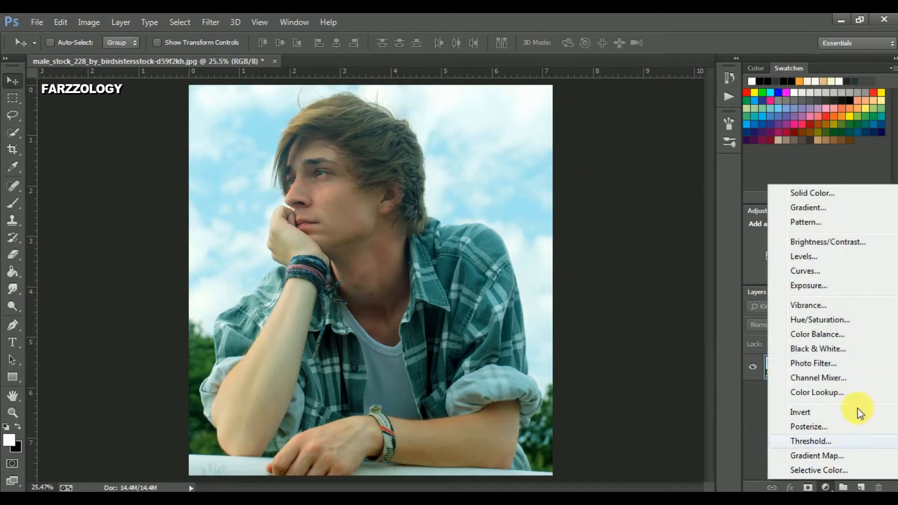
- Add a Curves adjustment layer and settle its Red channel curve at a subtle tweak
{"action": "left_click", "coordinate": [804, 270]}
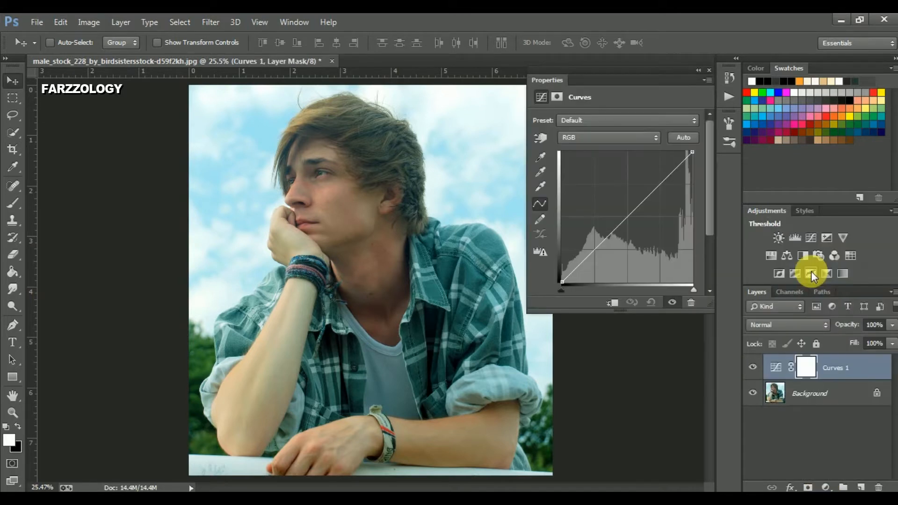
{"action": "left_click", "coordinate": [607, 138]}
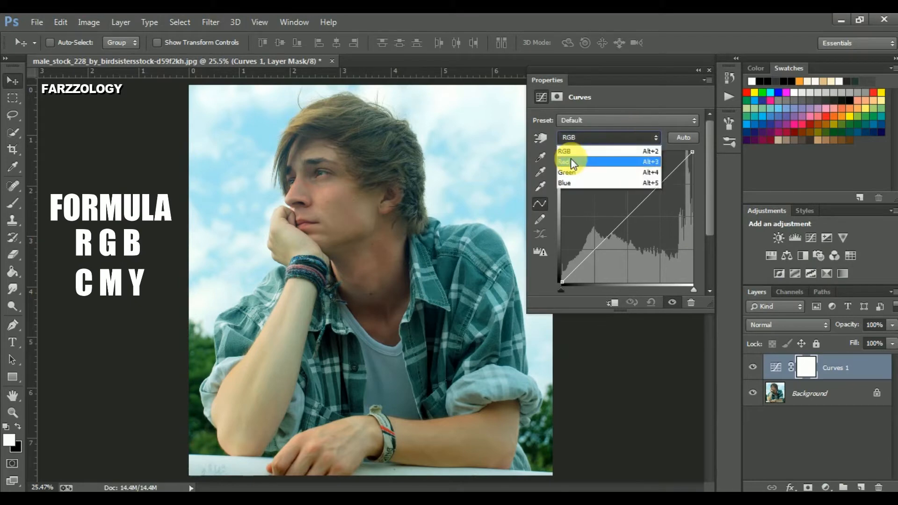
{"action": "left_click", "coordinate": [564, 162]}
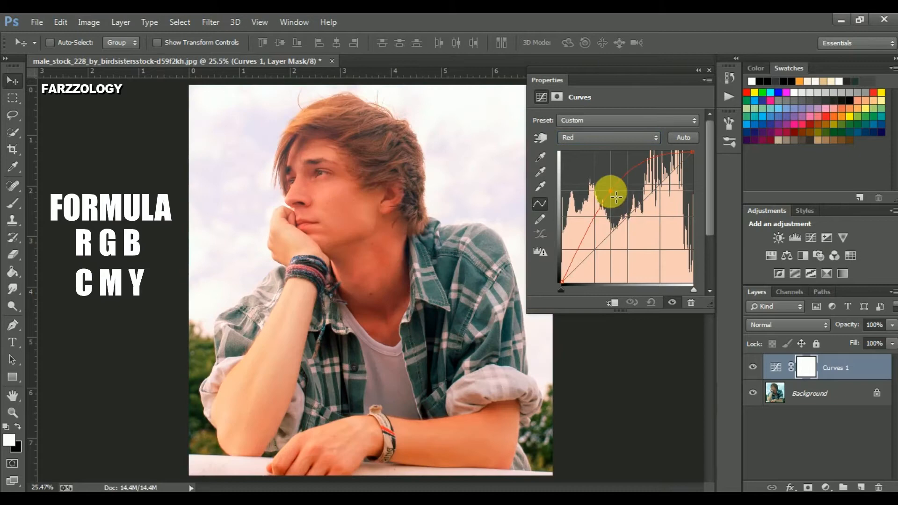
{"action": "left_click_drag", "start_coordinate": [610, 194], "coordinate": [664, 264]}
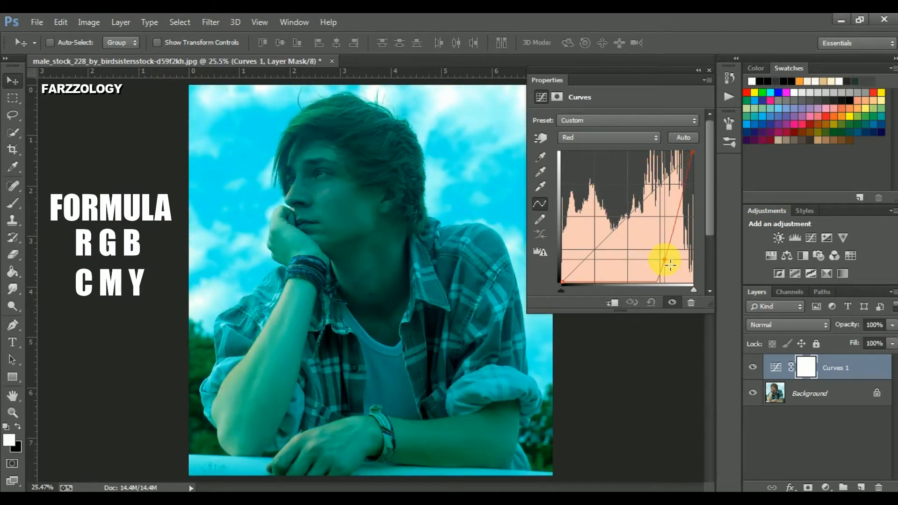
{"action": "left_click_drag", "start_coordinate": [664, 263], "coordinate": [638, 272]}
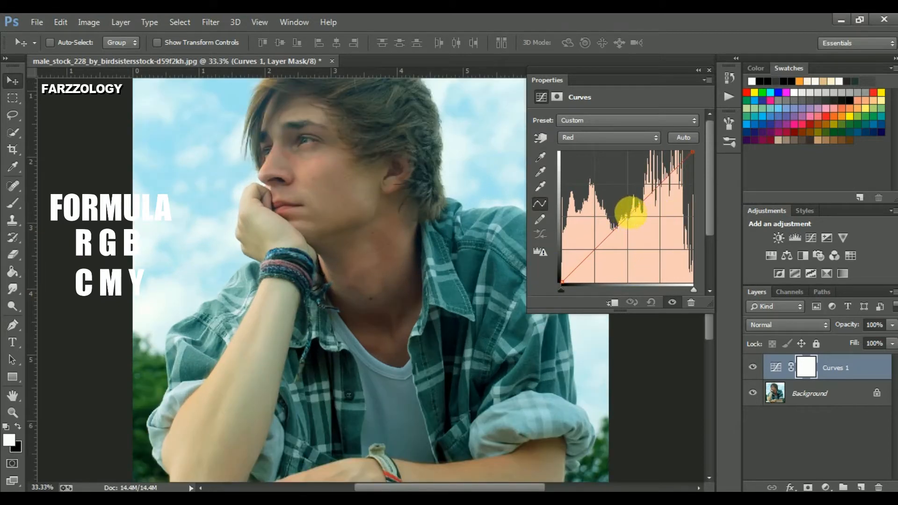
{"action": "left_click_drag", "start_coordinate": [627, 215], "coordinate": [633, 208]}
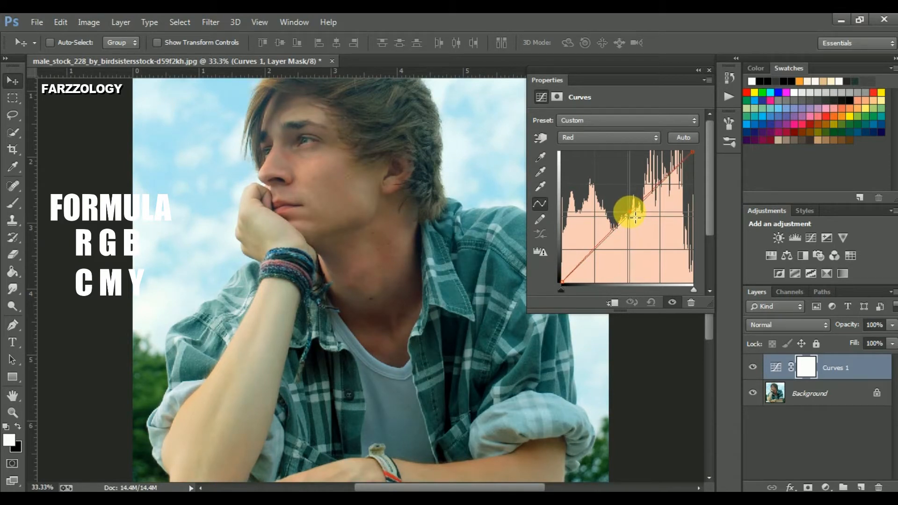
{"action": "left_click", "coordinate": [607, 138]}
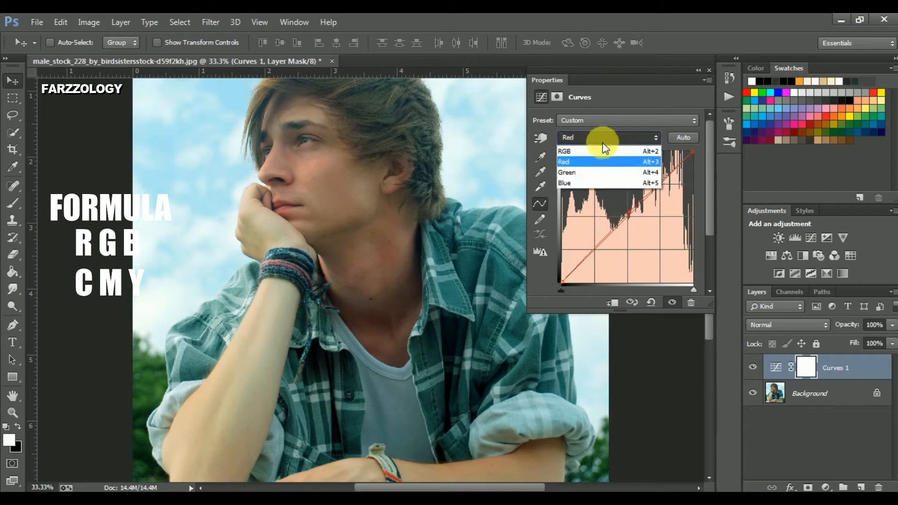
- Lower the Green channel curve's midpoint slightly to reduce the green cast
{"action": "left_click", "coordinate": [566, 172]}
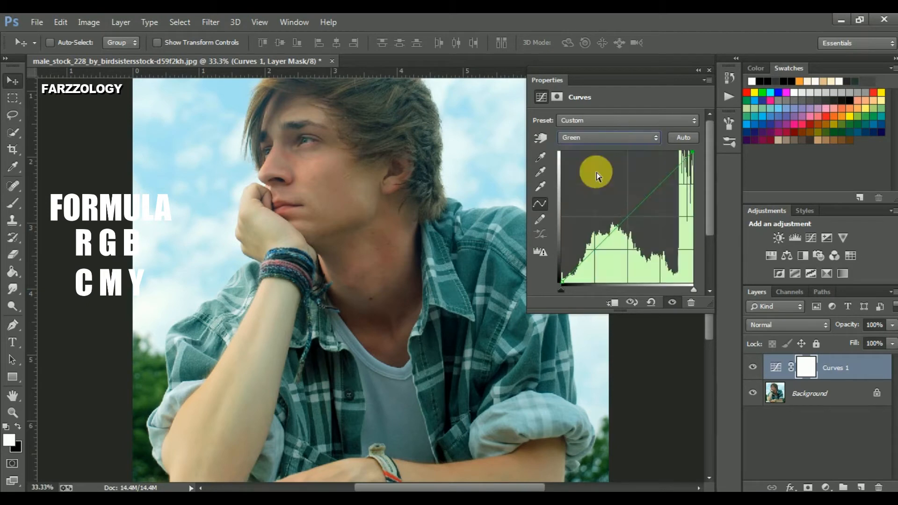
{"action": "left_click_drag", "start_coordinate": [595, 175], "coordinate": [595, 200]}
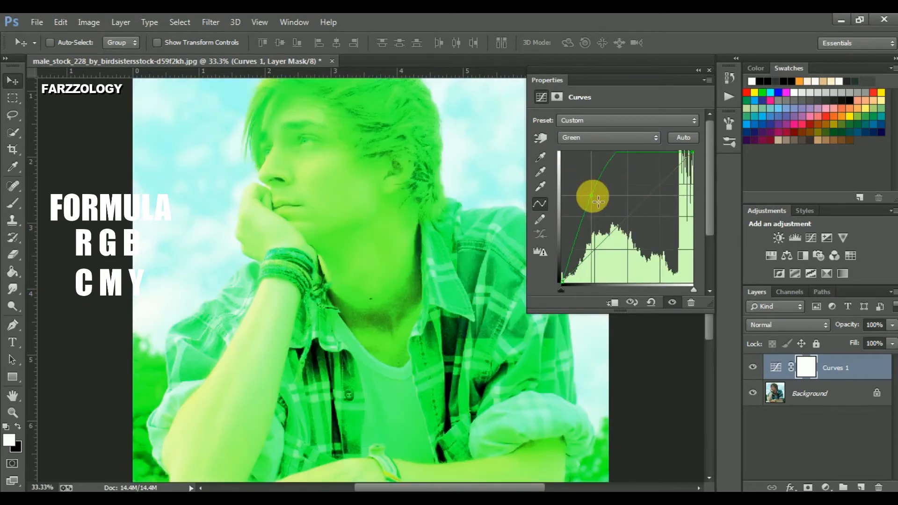
{"action": "left_click_drag", "start_coordinate": [590, 197], "coordinate": [670, 258]}
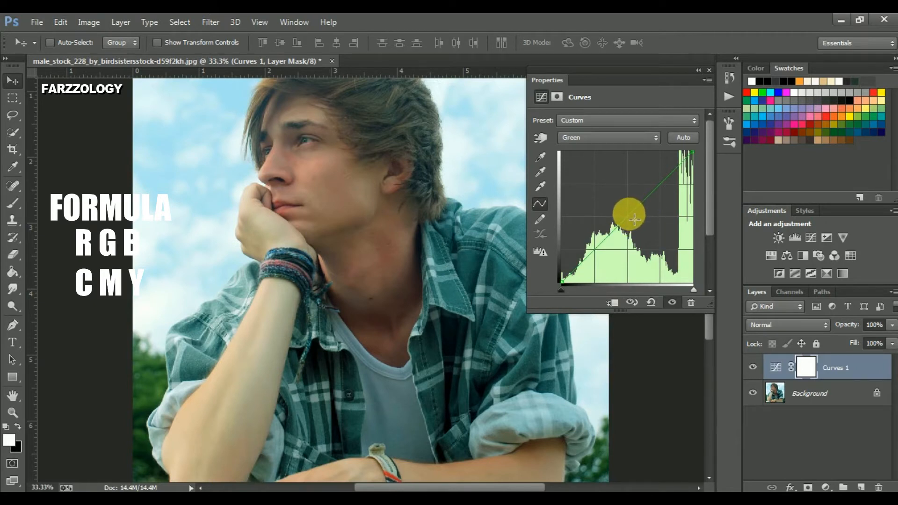
{"action": "left_click_drag", "start_coordinate": [628, 213], "coordinate": [636, 221]}
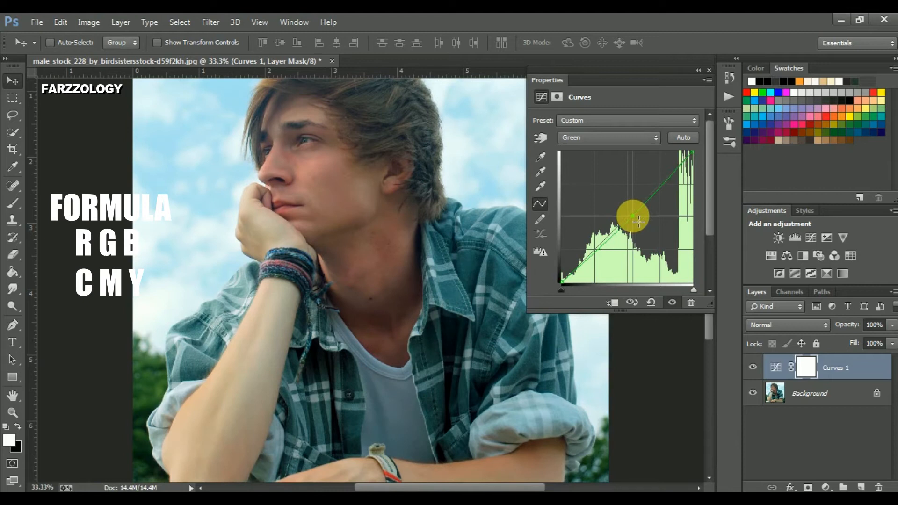
{"action": "left_click_drag", "start_coordinate": [633, 216], "coordinate": [633, 223]}
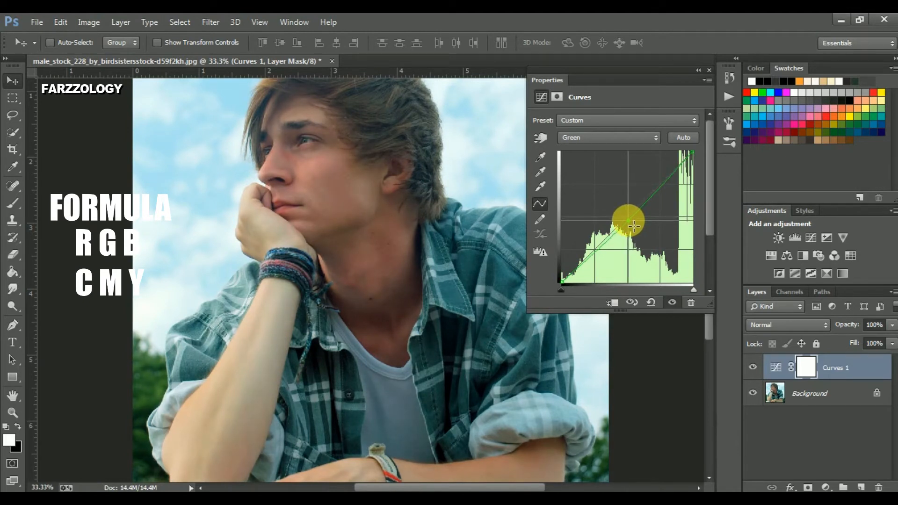
{"action": "left_click_drag", "start_coordinate": [627, 224], "coordinate": [641, 240]}
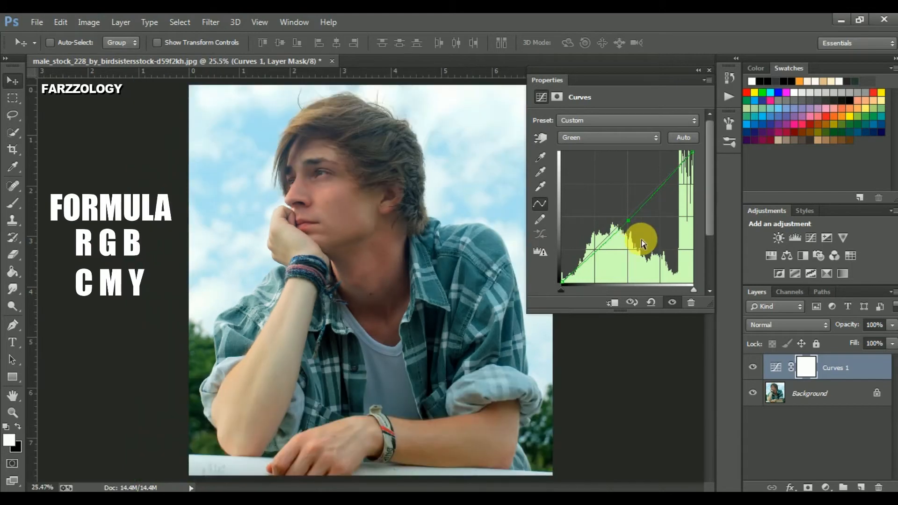
{"action": "left_click", "coordinate": [607, 137]}
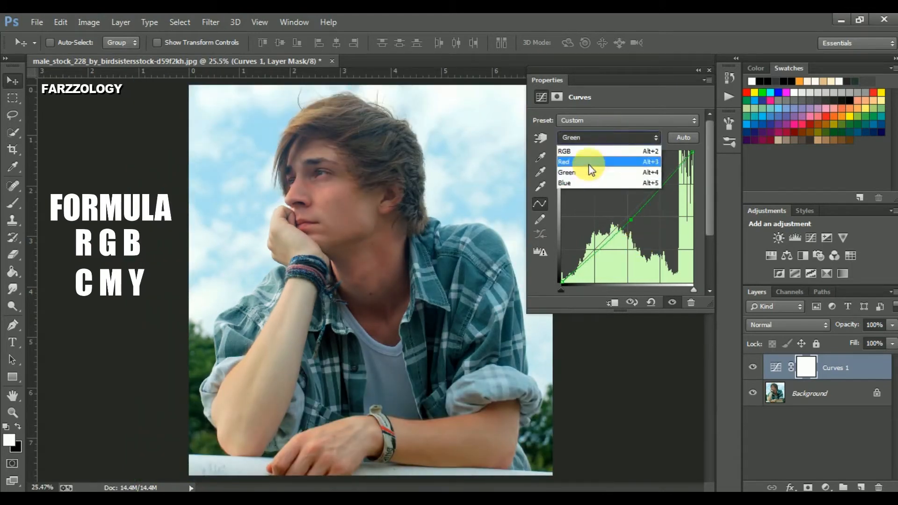
- Lift a midpoint on the Blue channel curve until the yellow tint neutralises
{"action": "left_click", "coordinate": [564, 182]}
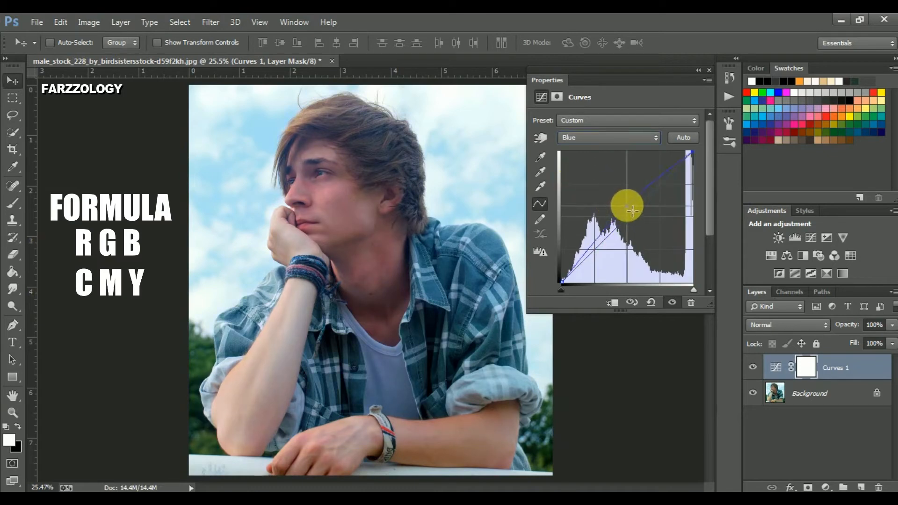
{"action": "left_click_drag", "start_coordinate": [633, 209], "coordinate": [653, 240]}
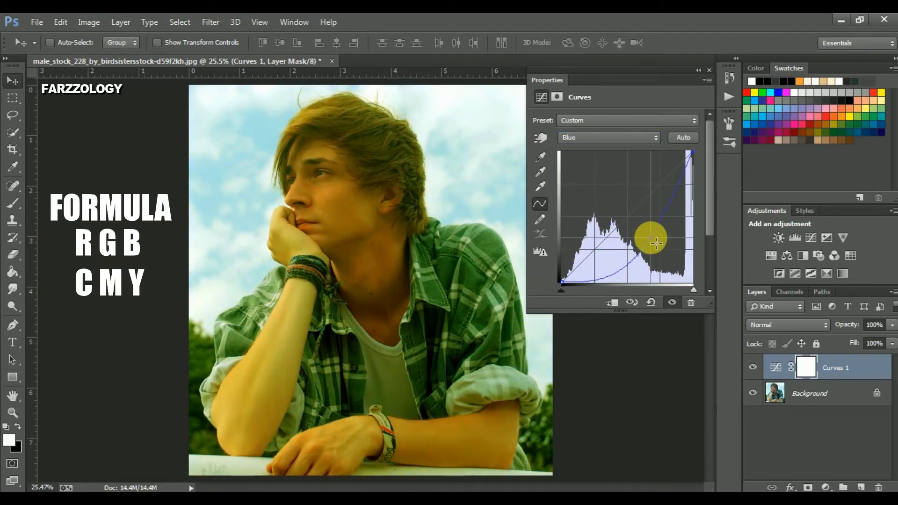
{"action": "left_click_drag", "start_coordinate": [653, 241], "coordinate": [599, 264]}
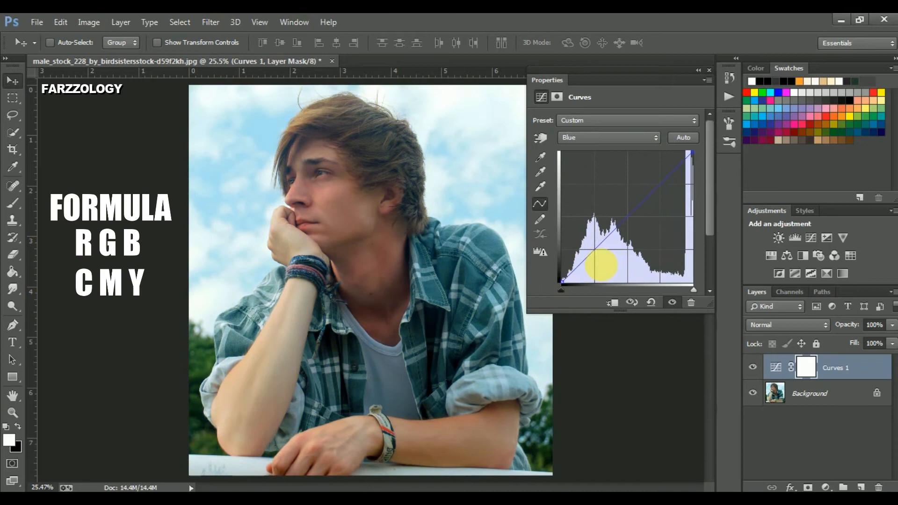
{"action": "left_click_drag", "start_coordinate": [595, 264], "coordinate": [629, 218]}
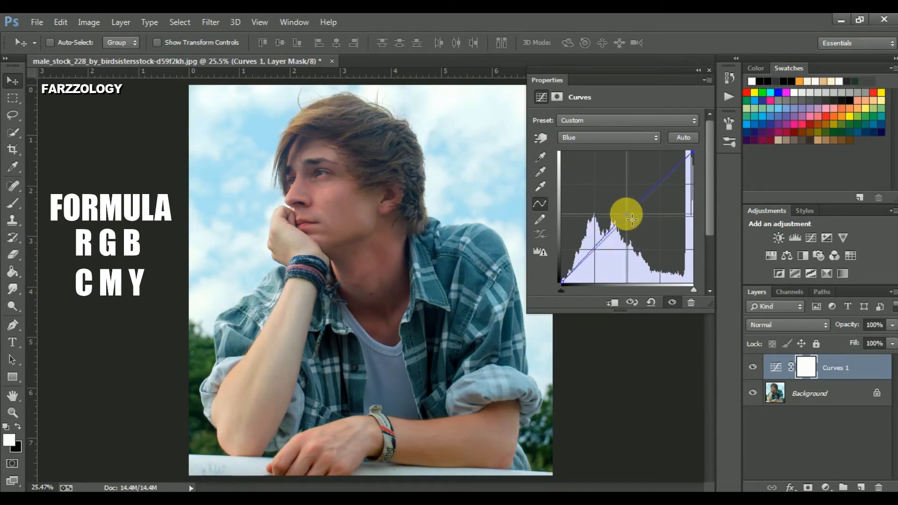
{"action": "left_click_drag", "start_coordinate": [625, 213], "coordinate": [624, 218]}
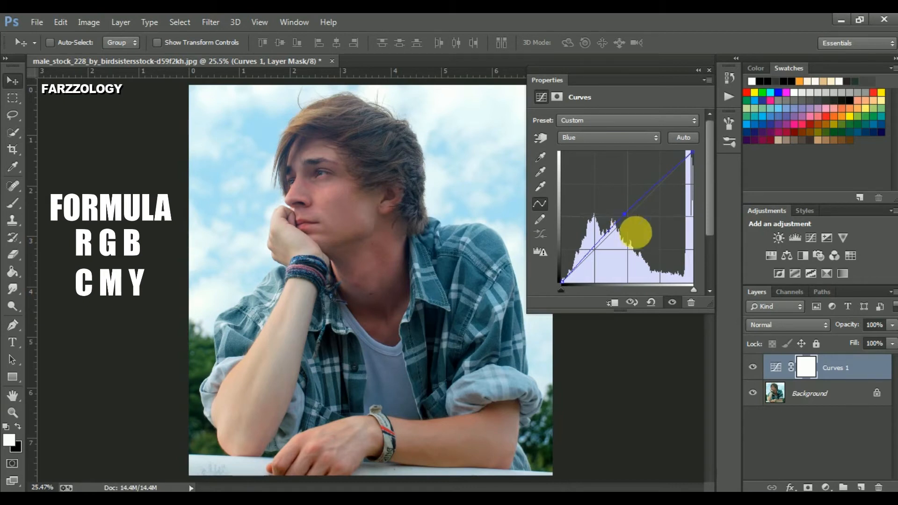
{"action": "left_click_drag", "start_coordinate": [634, 232], "coordinate": [691, 323]}
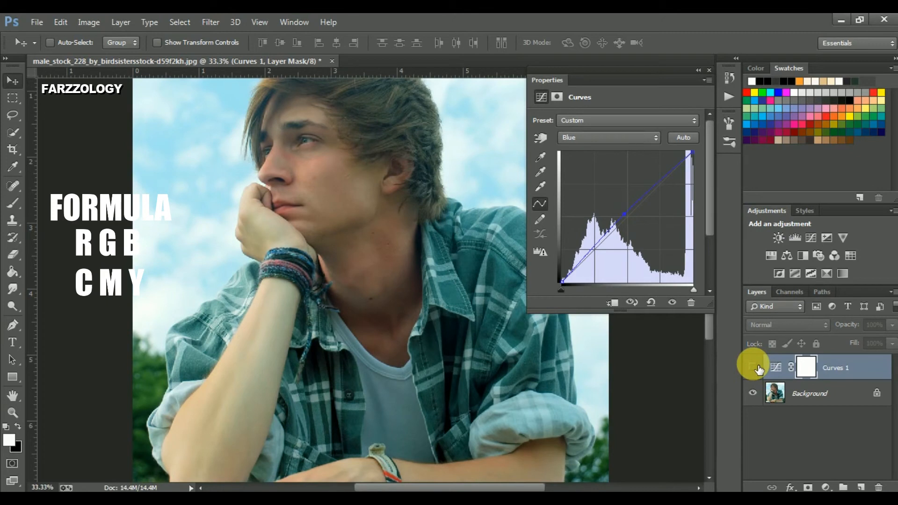
- Raise two points on the combined RGB curve to brighten the portrait's midtones
{"action": "left_click", "coordinate": [753, 367]}
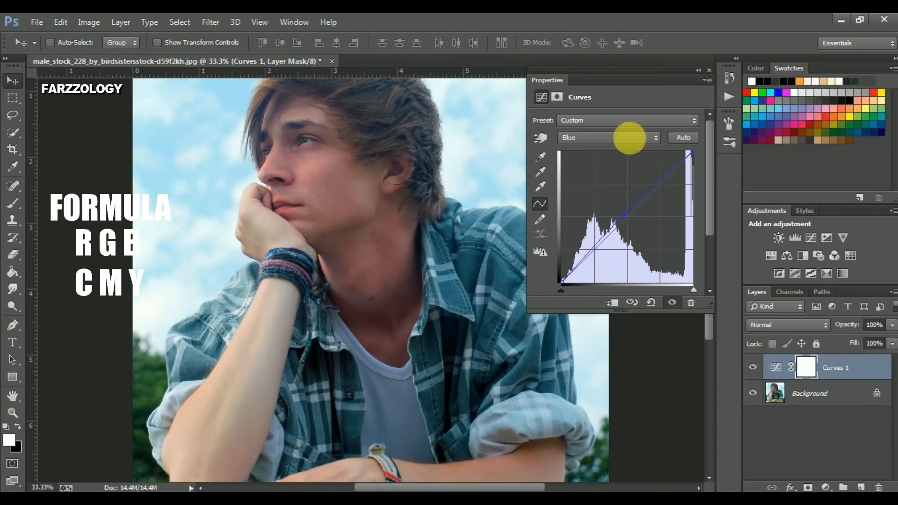
{"action": "left_click", "coordinate": [608, 138]}
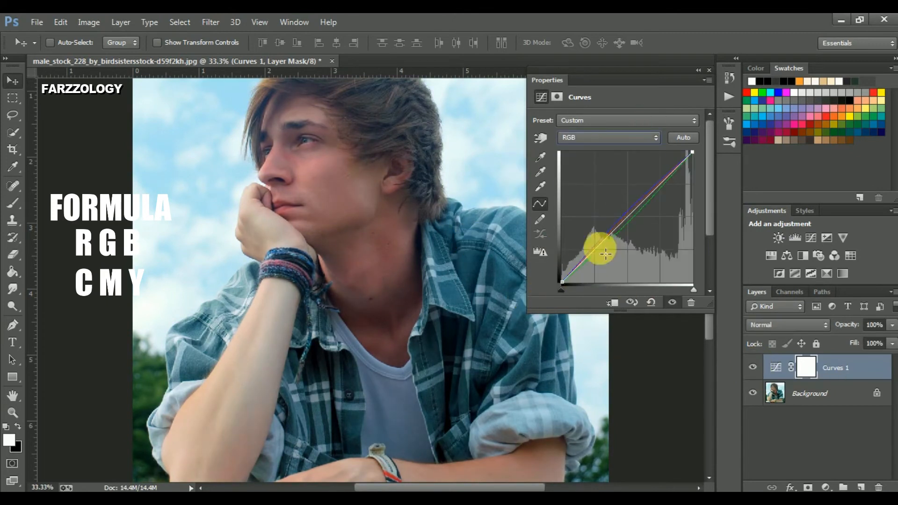
{"action": "left_click_drag", "start_coordinate": [604, 248], "coordinate": [626, 214]}
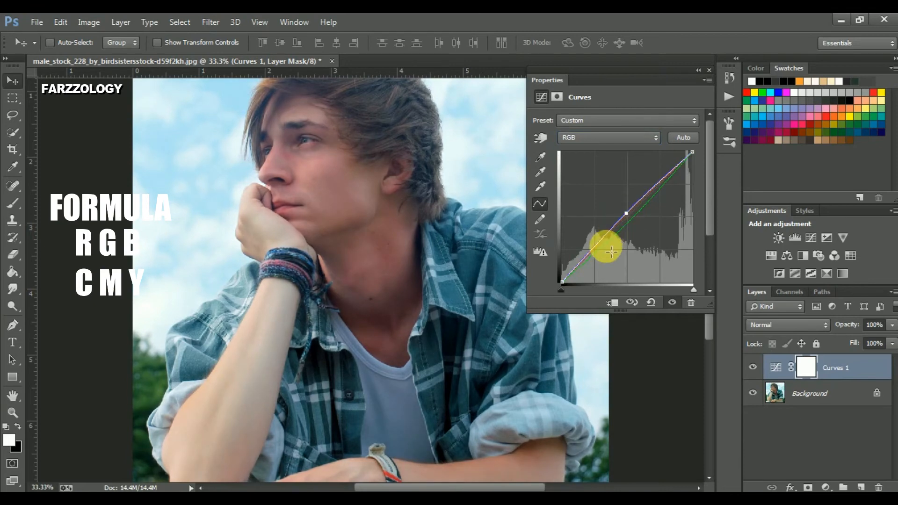
{"action": "left_click_drag", "start_coordinate": [604, 249], "coordinate": [639, 201]}
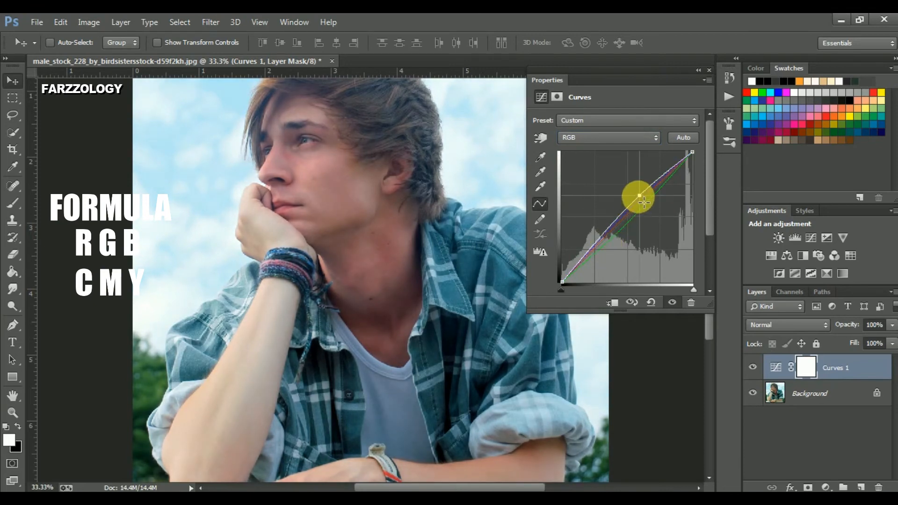
{"action": "left_click_drag", "start_coordinate": [637, 200], "coordinate": [601, 246]}
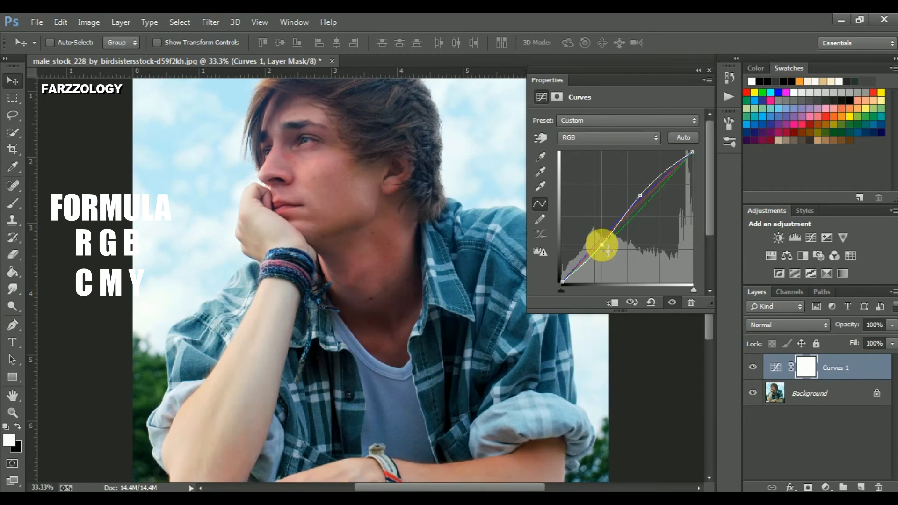
{"action": "left_click_drag", "start_coordinate": [605, 238], "coordinate": [601, 243]}
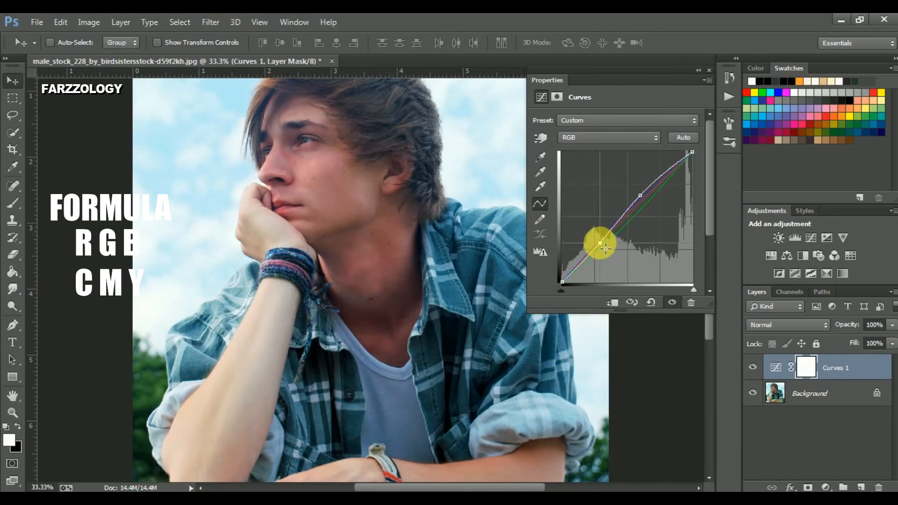
{"action": "left_click_drag", "start_coordinate": [604, 247], "coordinate": [601, 239]}
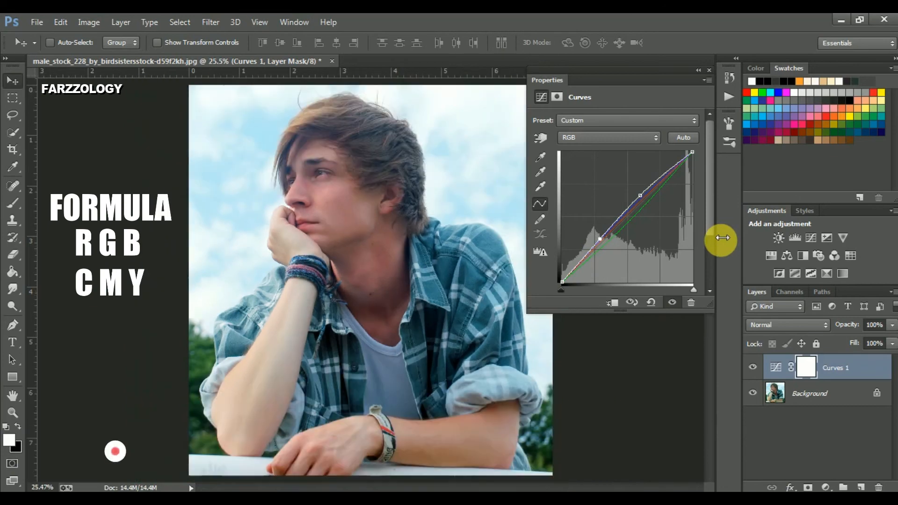
- Review the Red and Blue curves, close Properties, and hide Curves 1 to compare with the original
{"action": "left_click", "coordinate": [753, 367]}
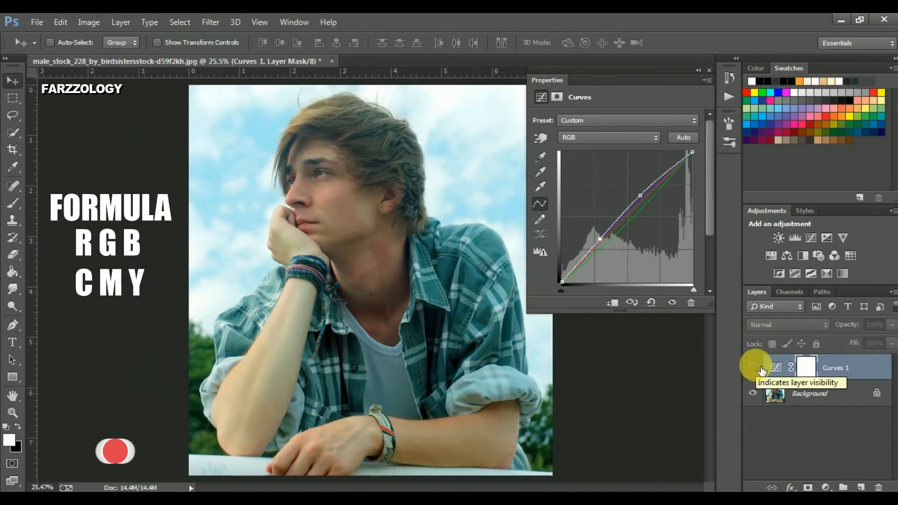
{"action": "left_click", "coordinate": [607, 137]}
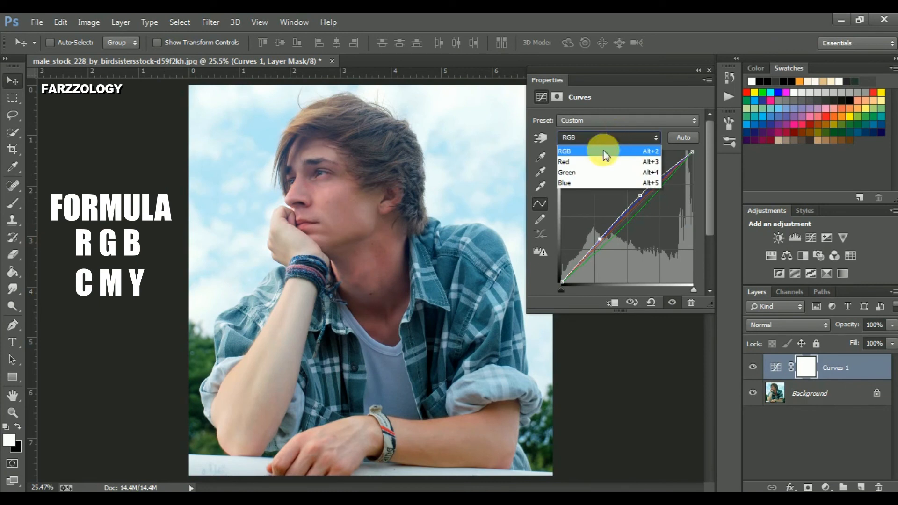
{"action": "left_click", "coordinate": [567, 162]}
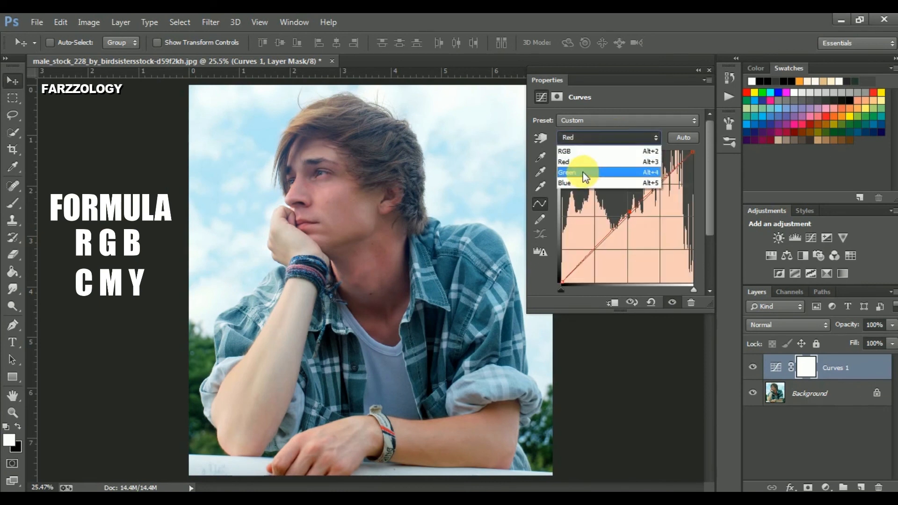
{"action": "left_click", "coordinate": [565, 182]}
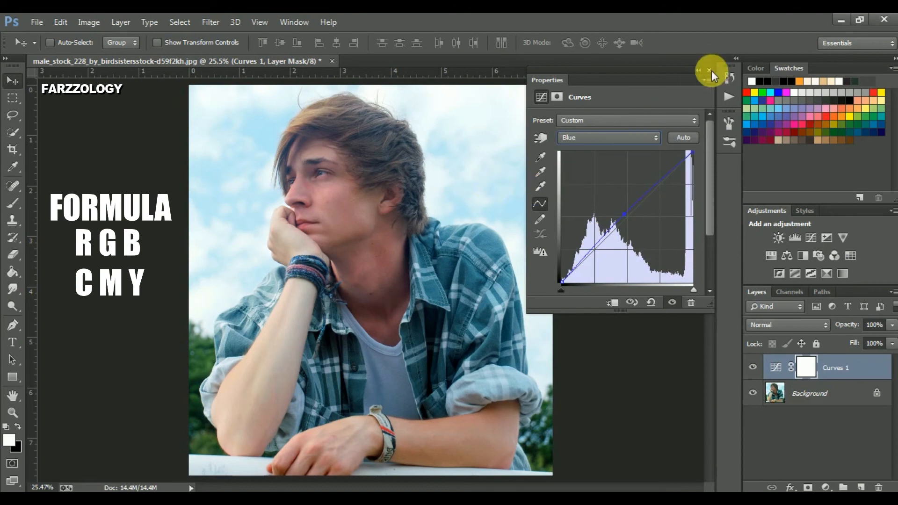
{"action": "left_click", "coordinate": [712, 71]}
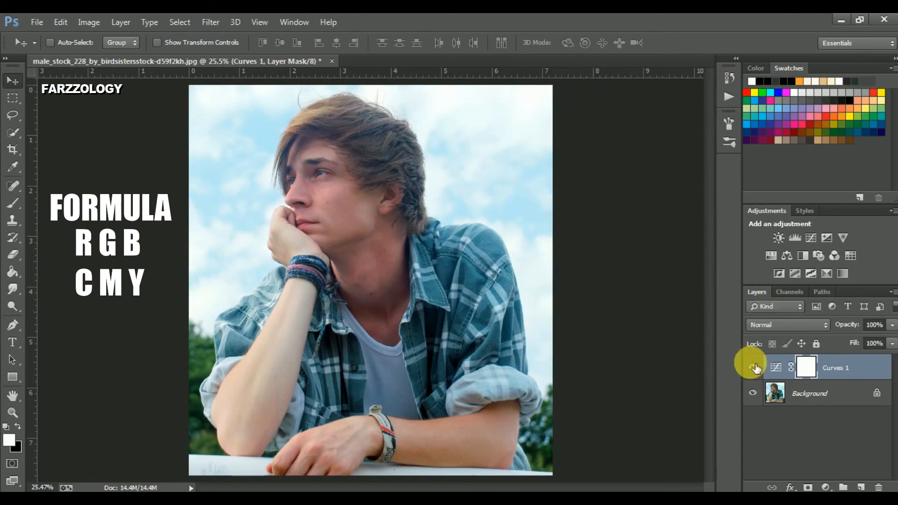
{"action": "left_click", "coordinate": [752, 367]}
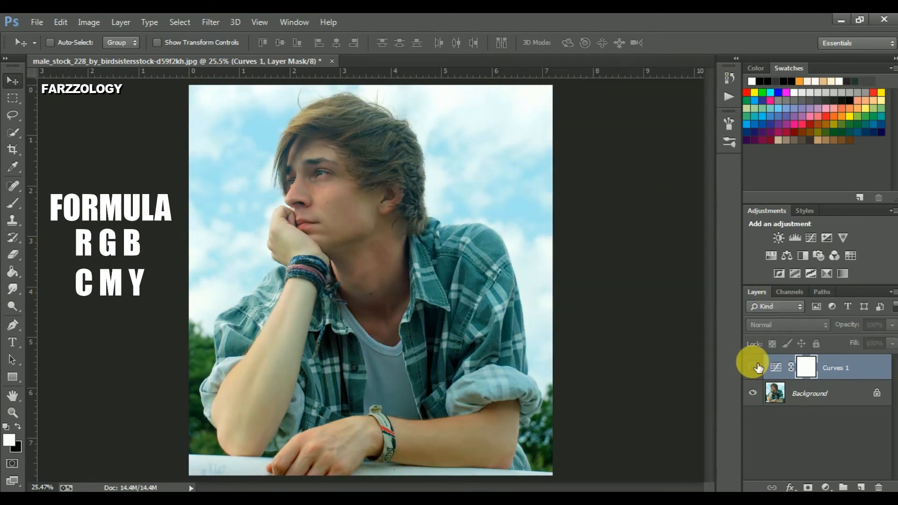